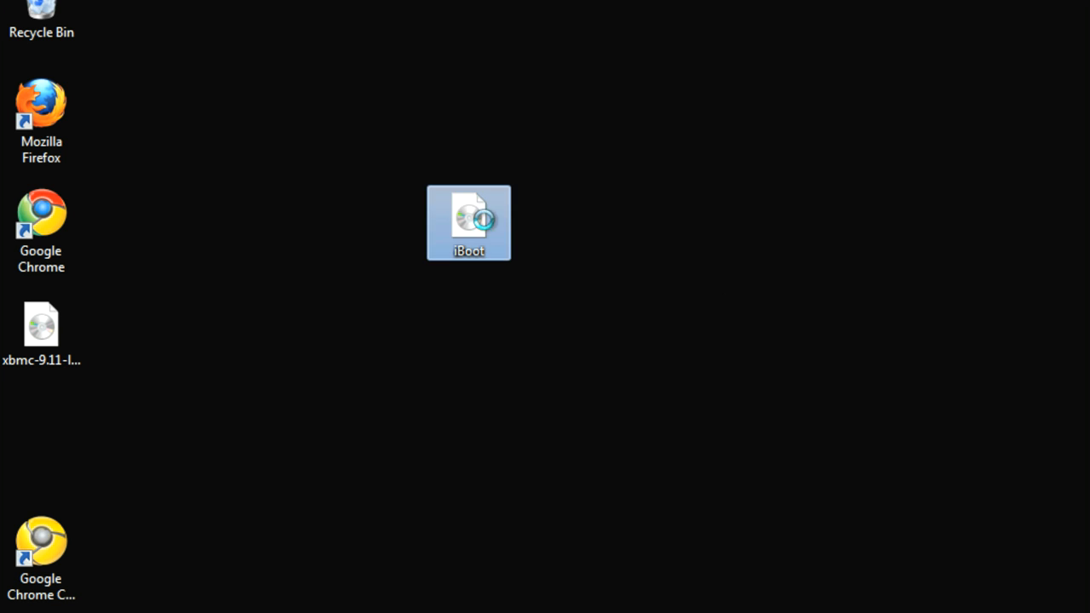
Step: Open the iBoot disc image from the Windows desktop
double_click(468, 222)
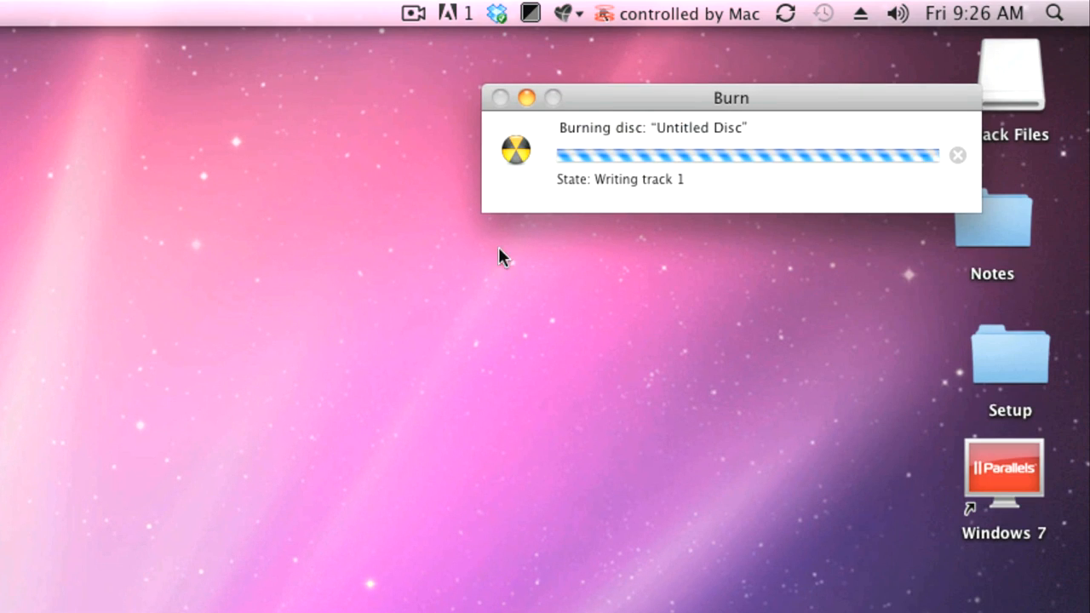
Step: Drag the iBoot image onto the burn target to start writing track 1
left_click_drag(730, 97, 589, 208)
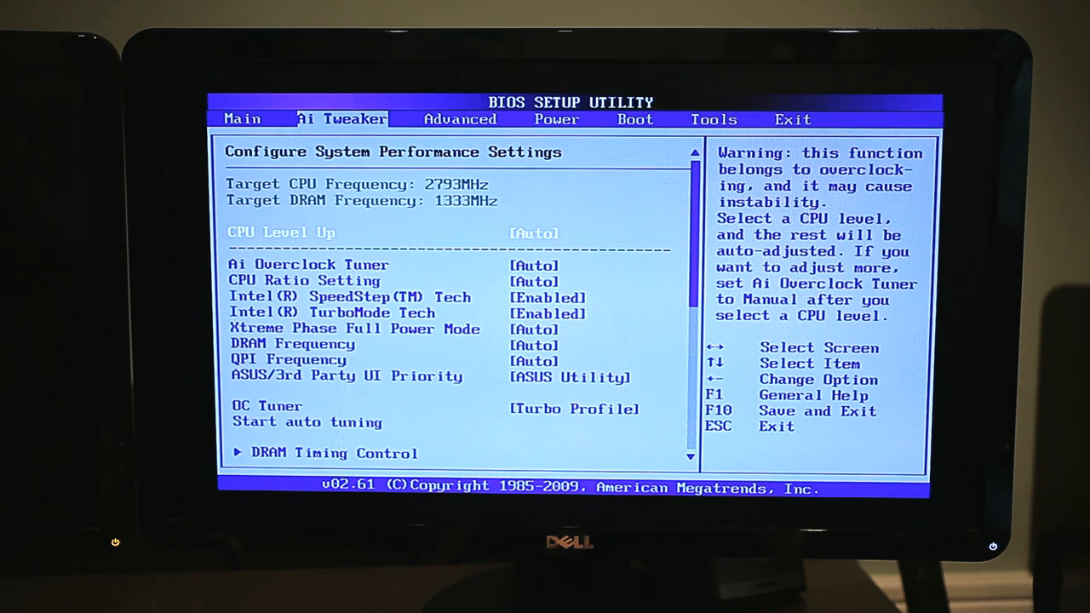
Step: Move to the Advanced menu and switch the Marvell 9123 SATA Controller to IDE Mode
key("right")
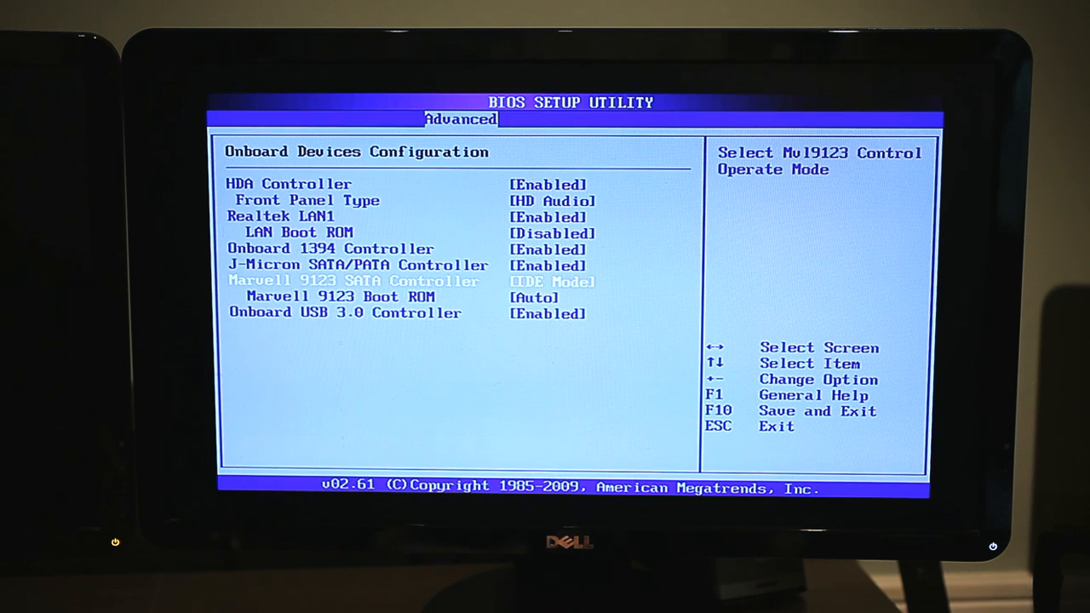
key("Right")
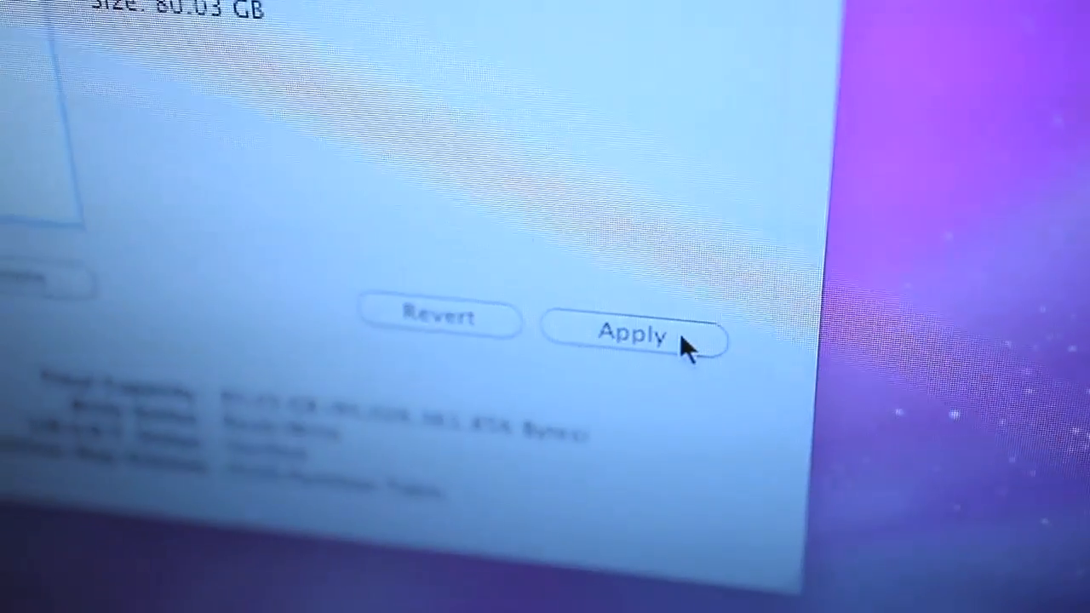
Step: Apply and confirm the single-partition Hack Pro layout on the ST380013AS disk
left_click(631, 335)
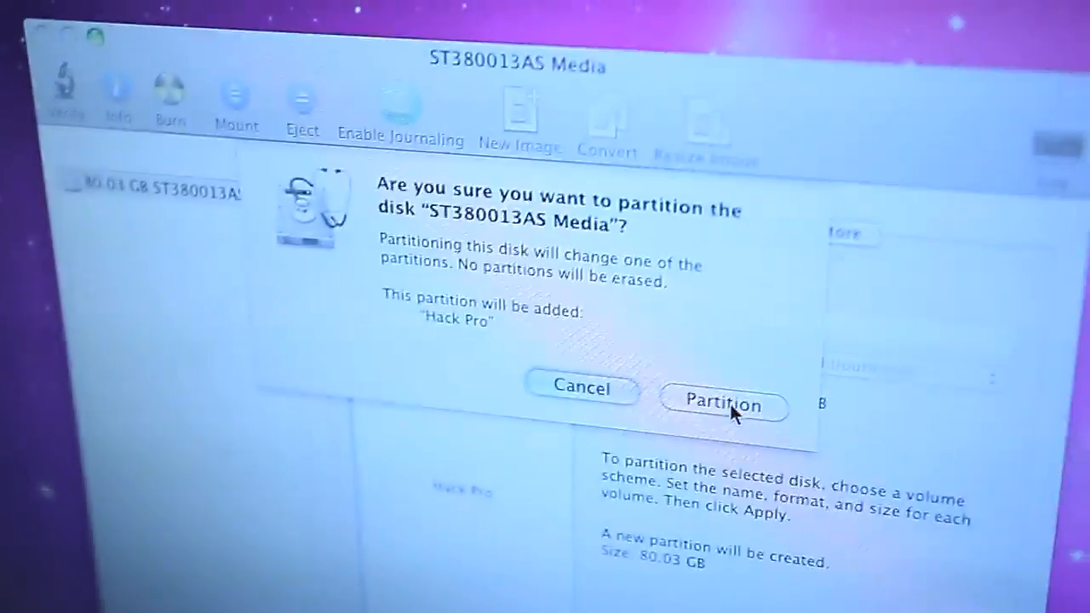
left_click(722, 405)
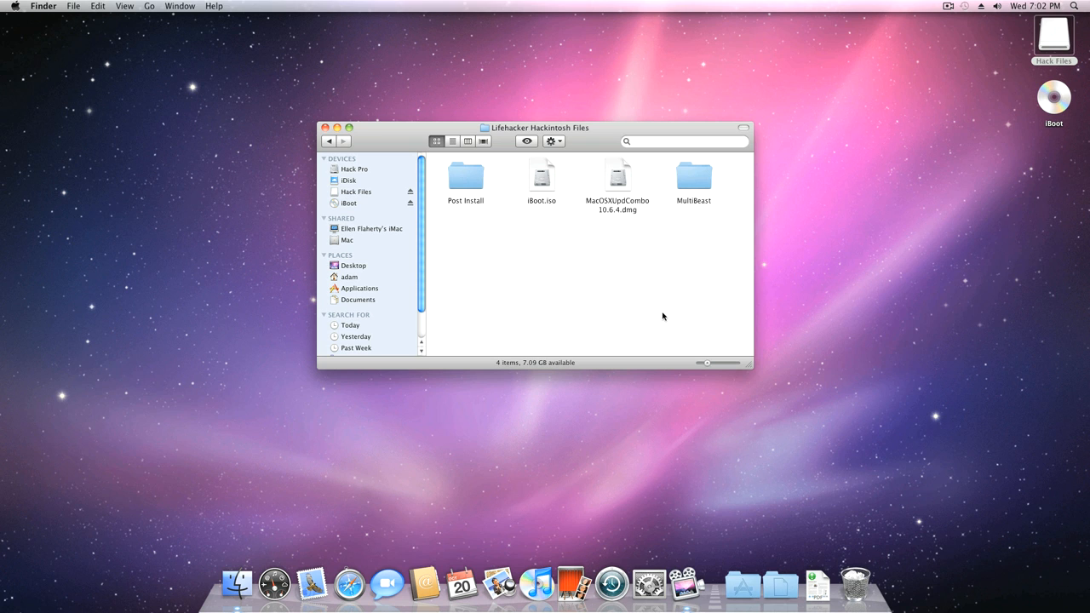
double_click(692, 173)
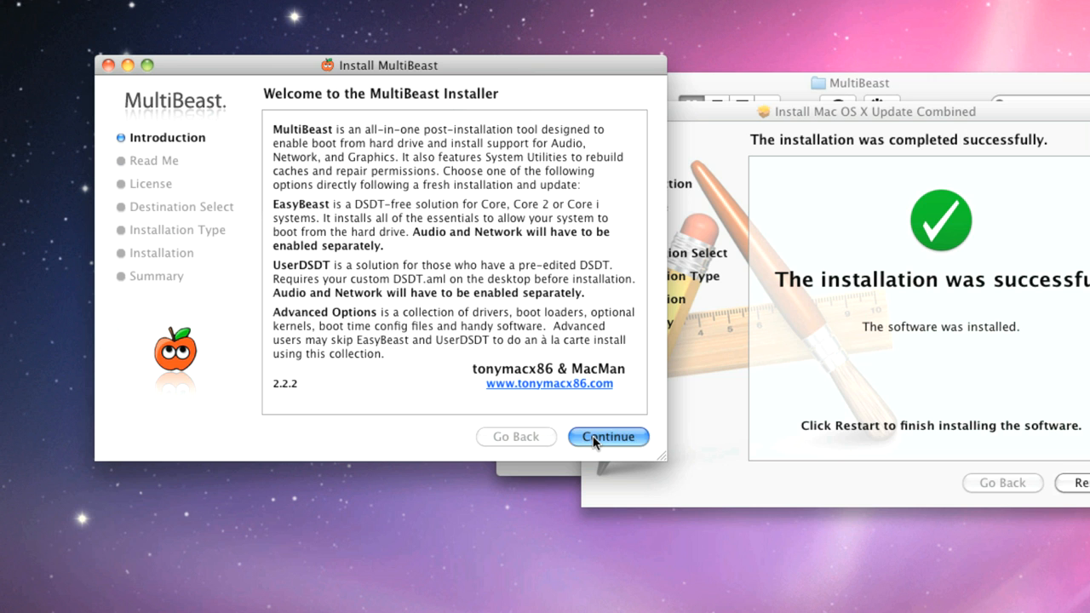
Step: Continue past the MultiBeast introduction, then close the installer after successful installation
left_click(607, 436)
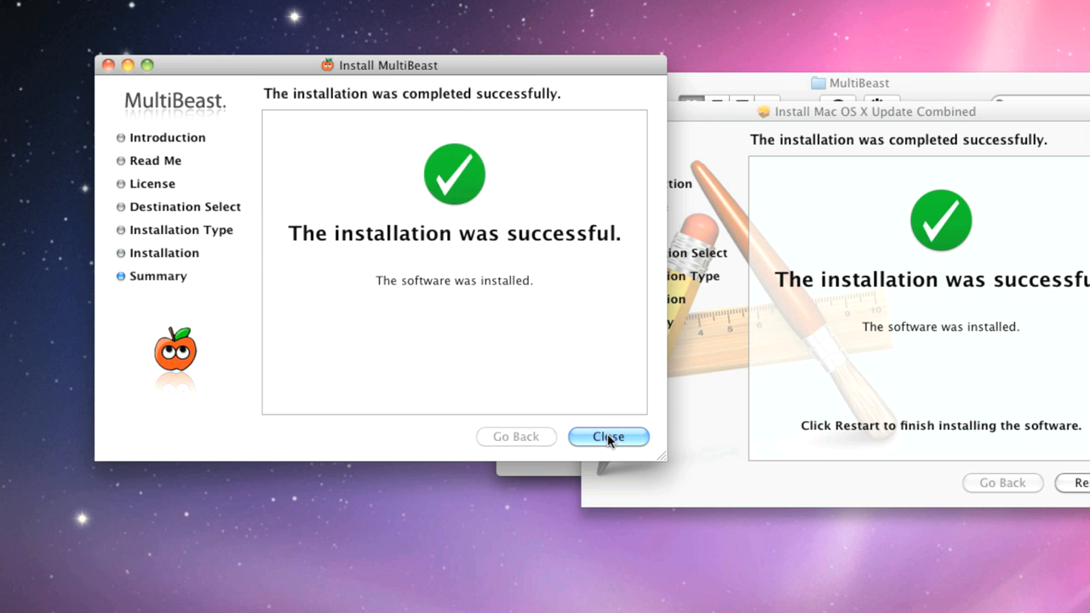
left_click(608, 437)
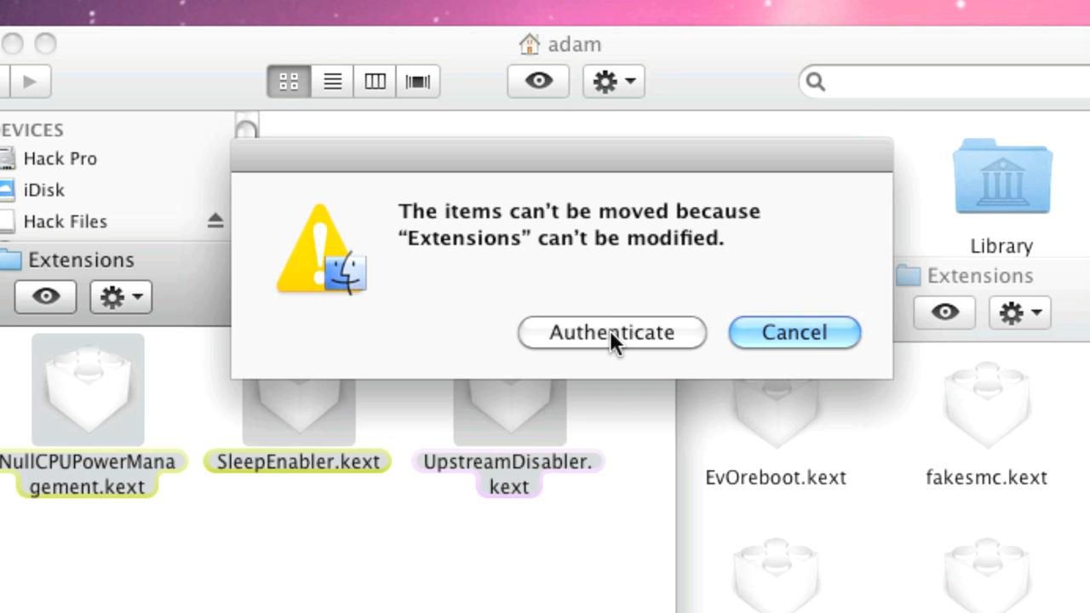
Step: Authenticate moving FakeSMC, NullCPUPowerManagement, SleepEnabler and UpstreamDisabler kexts into Extensions
left_click(611, 332)
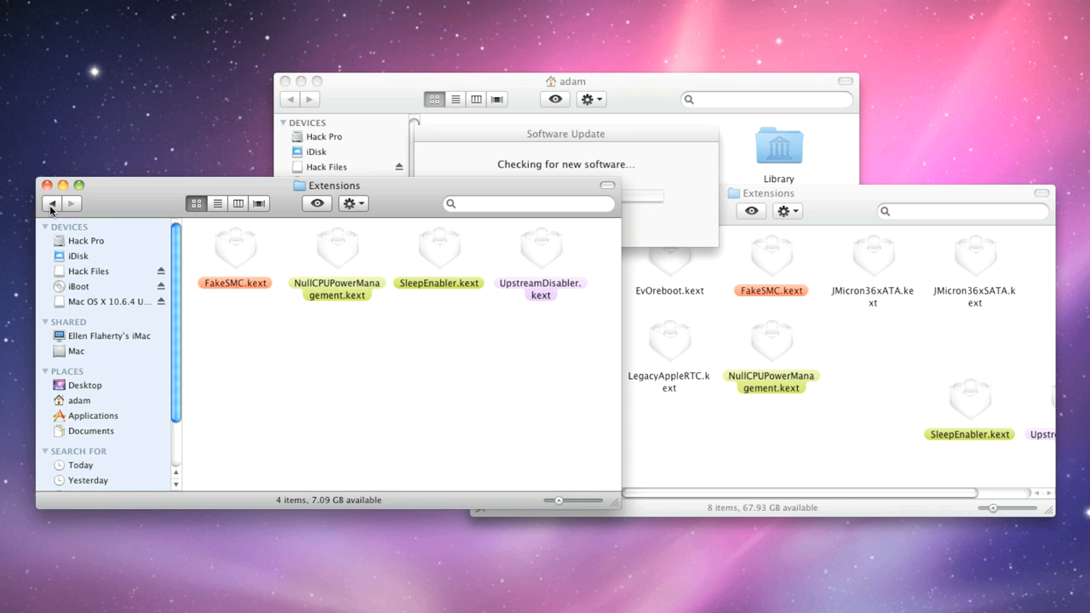
Step: Go back to Post Install showing Kext Utility, RealtekR1000SL, VoodooHDA and Extra
left_click(51, 202)
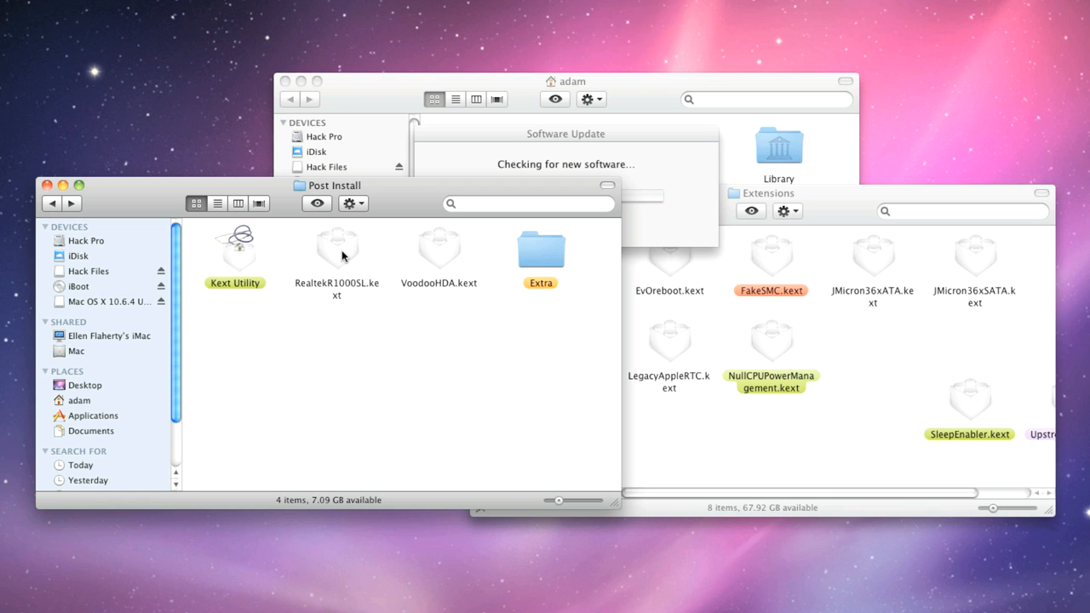